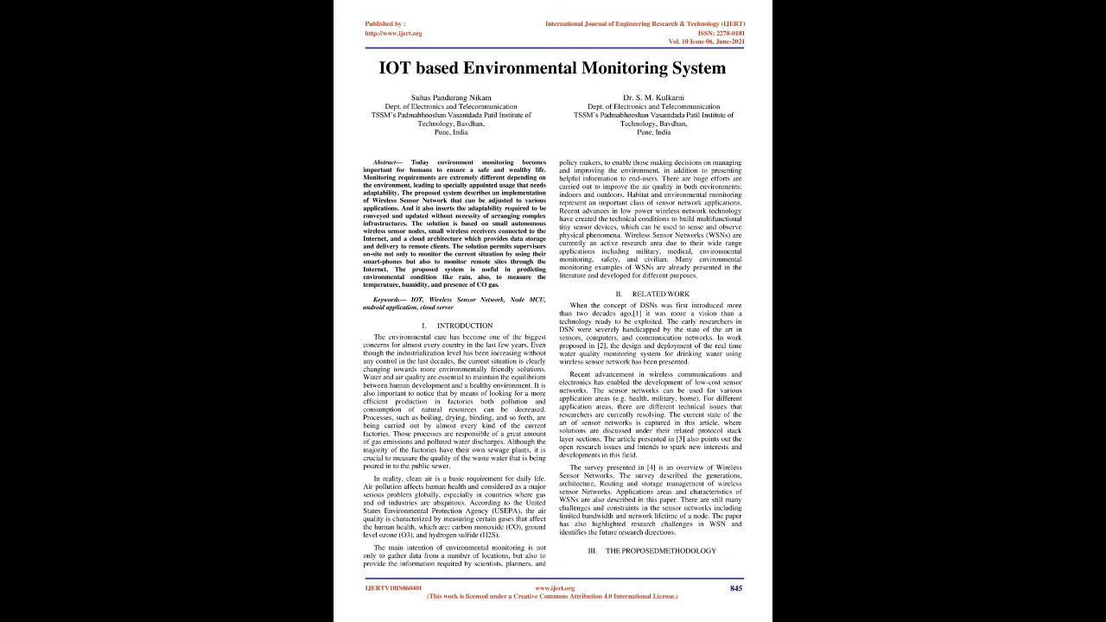
{"action": "scroll", "scroll_direction": "down", "scroll_amount": 3}
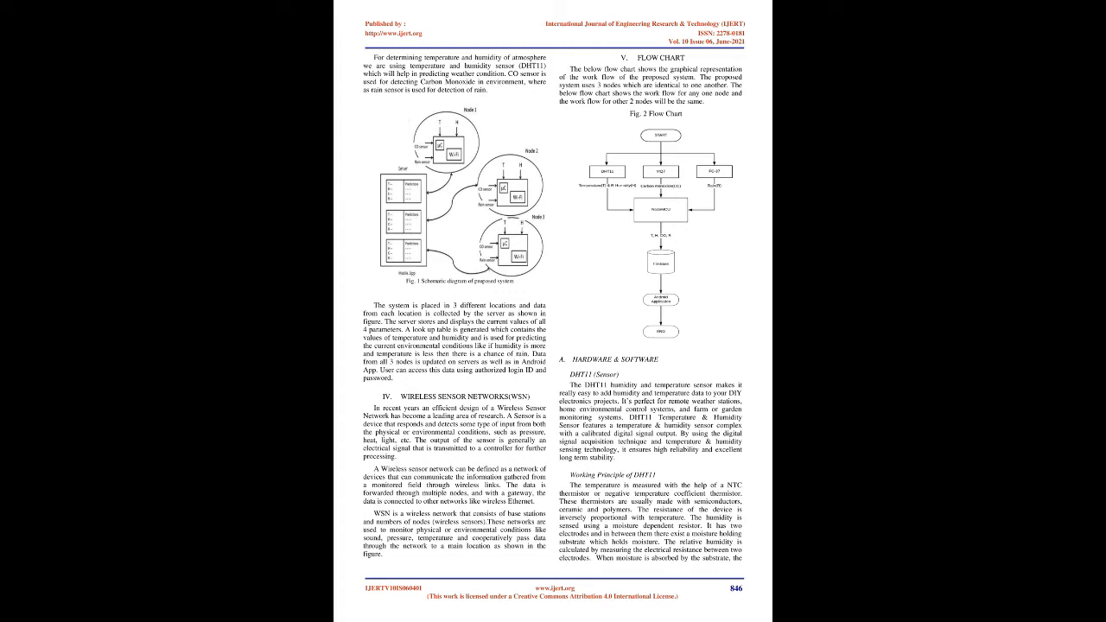
{"action": "scroll", "scroll_direction": "down", "scroll_amount": 3}
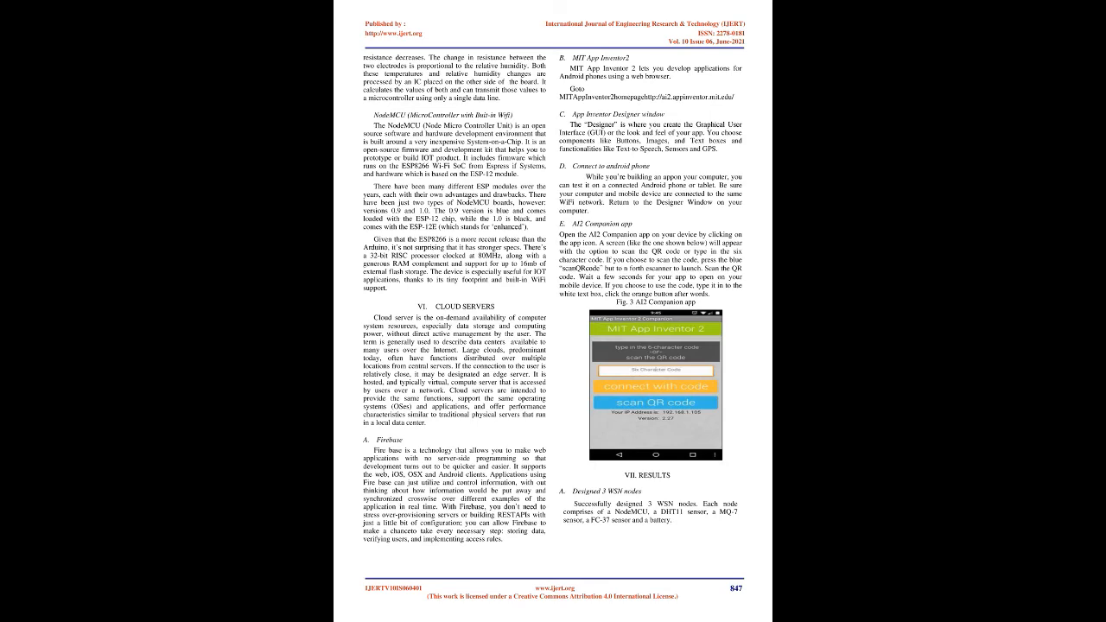
{"action": "scroll", "scroll_direction": "down", "scroll_amount": 3}
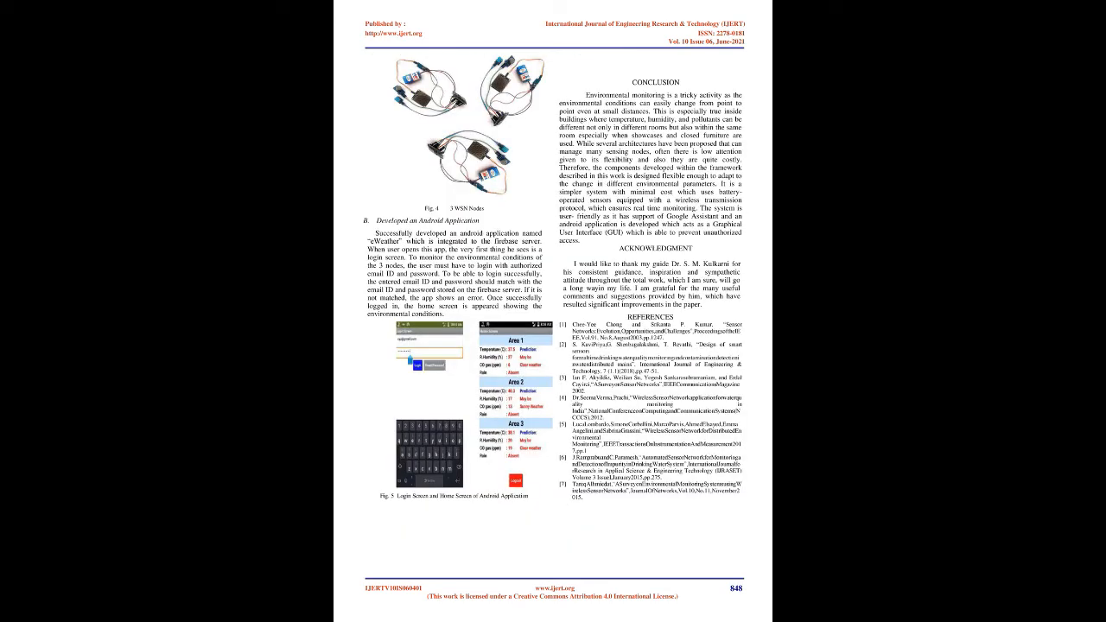